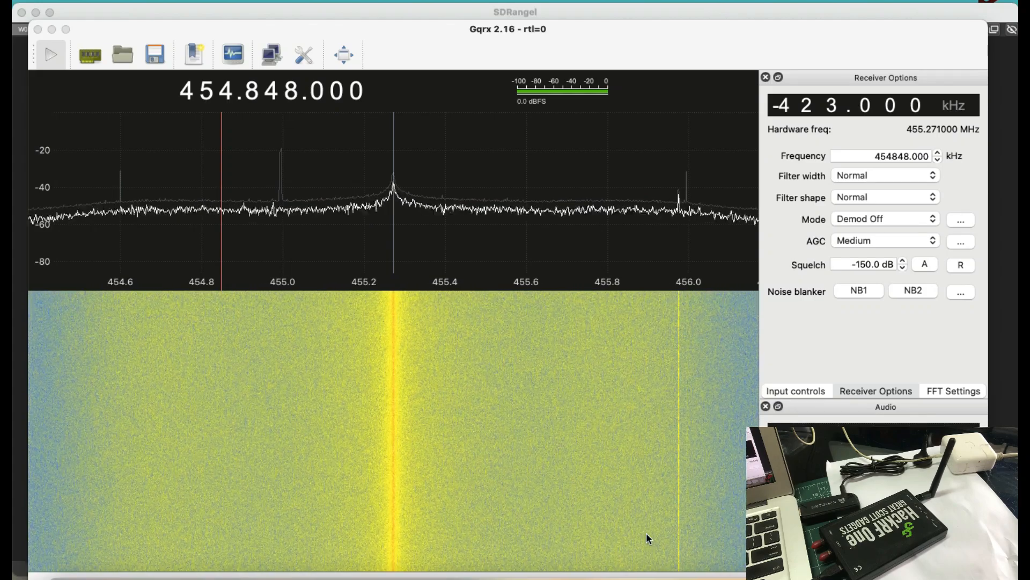
{"action": "mouse_move", "coordinate": [497, 21]}
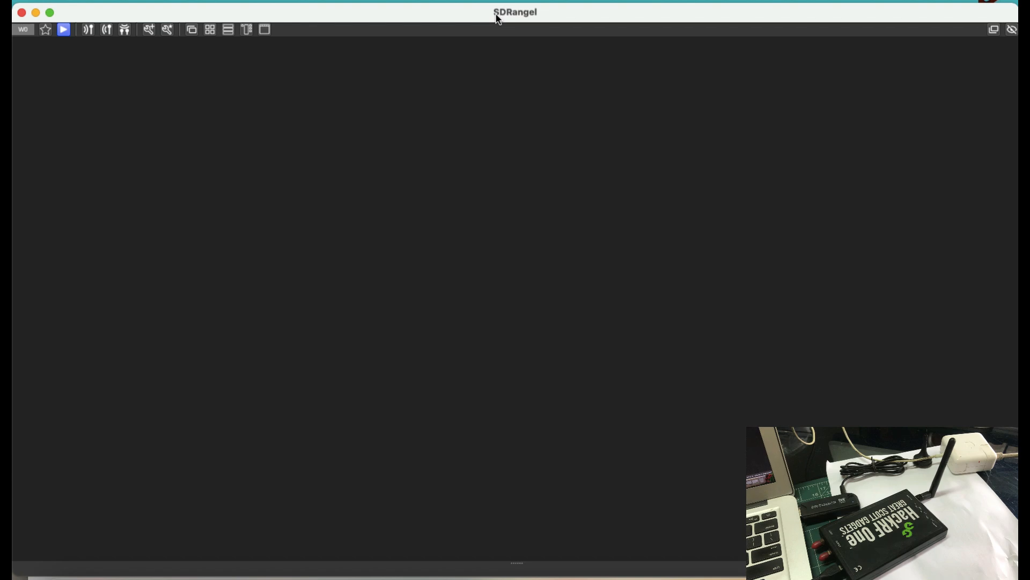
Add a HackRF transmit device to the SDRangel workspace.
{"action": "left_click", "coordinate": [106, 29]}
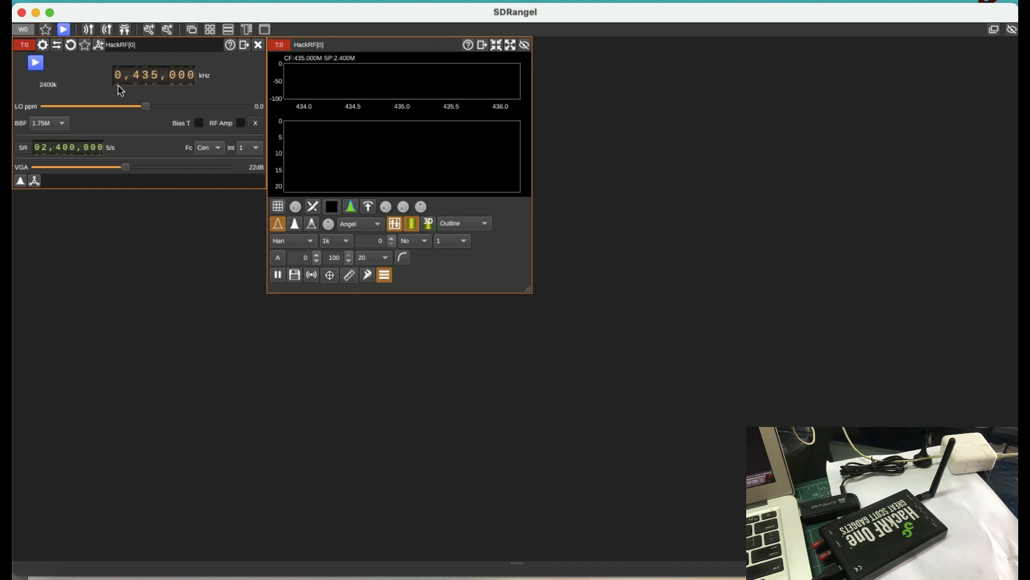
{"action": "mouse_move", "coordinate": [146, 79]}
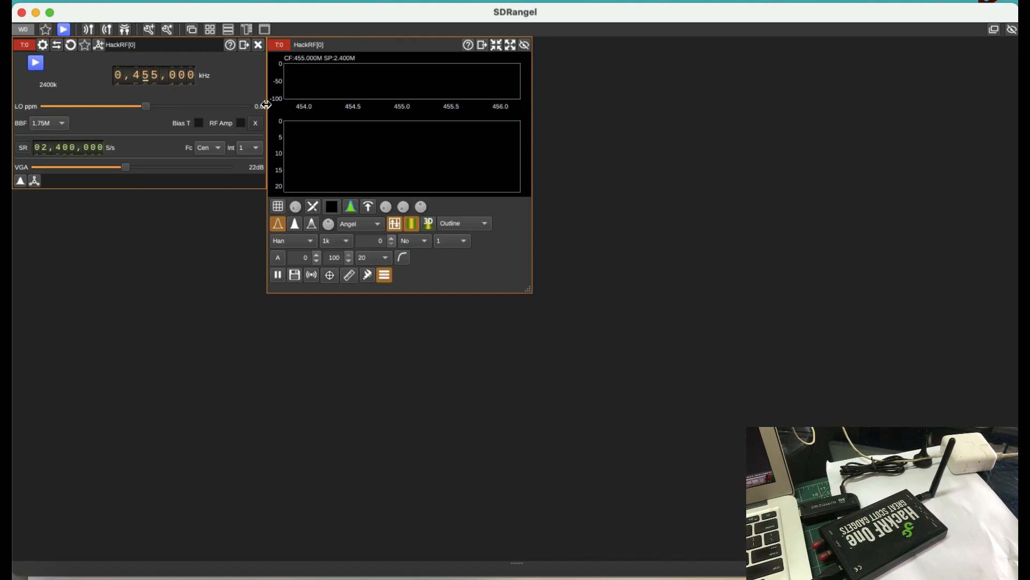
{"action": "mouse_move", "coordinate": [245, 124]}
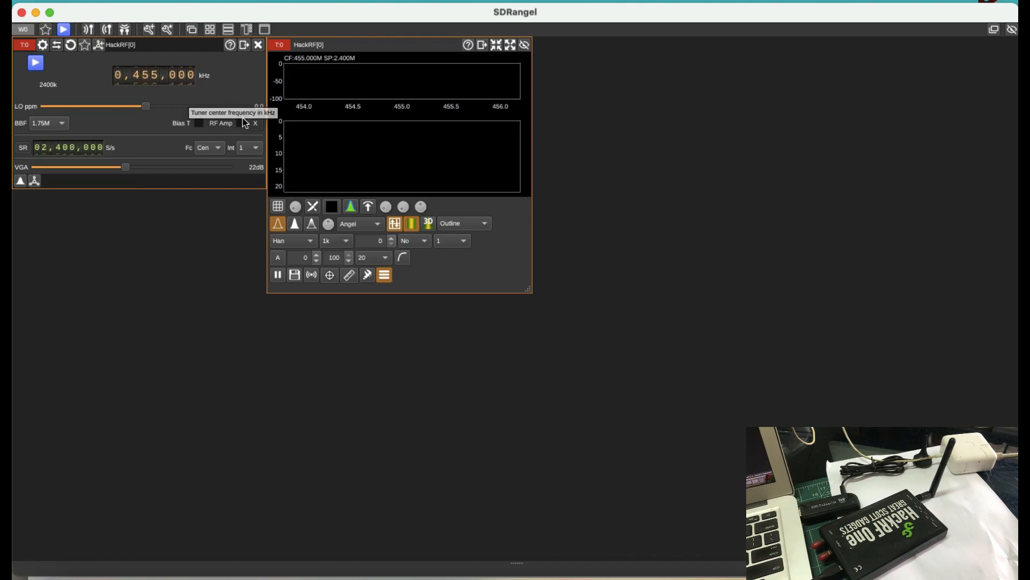
{"action": "mouse_move", "coordinate": [457, 279]}
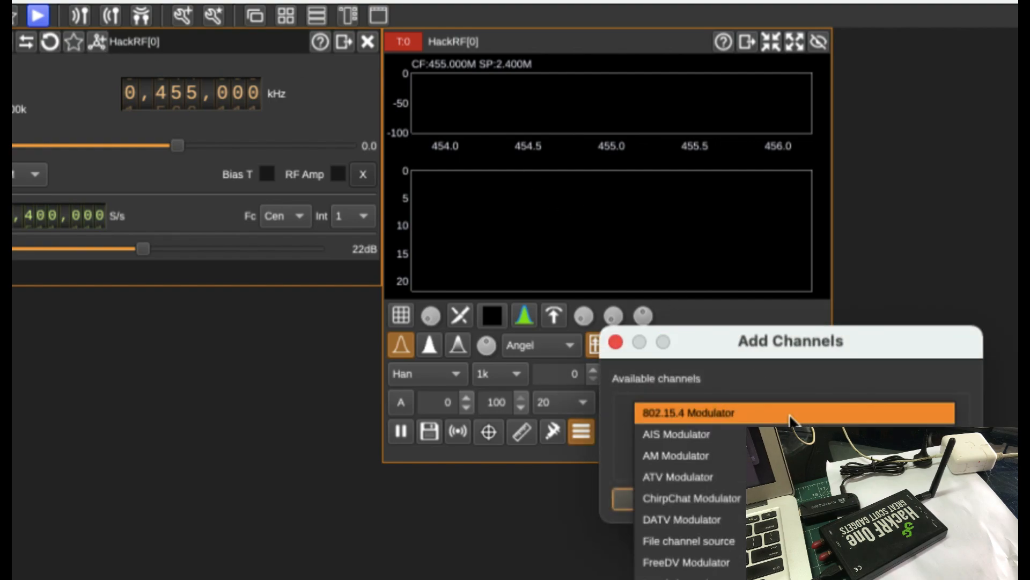
Choose ChirpChat Modulator as the HackRF transmitter's new channel.
{"action": "left_click", "coordinate": [691, 498]}
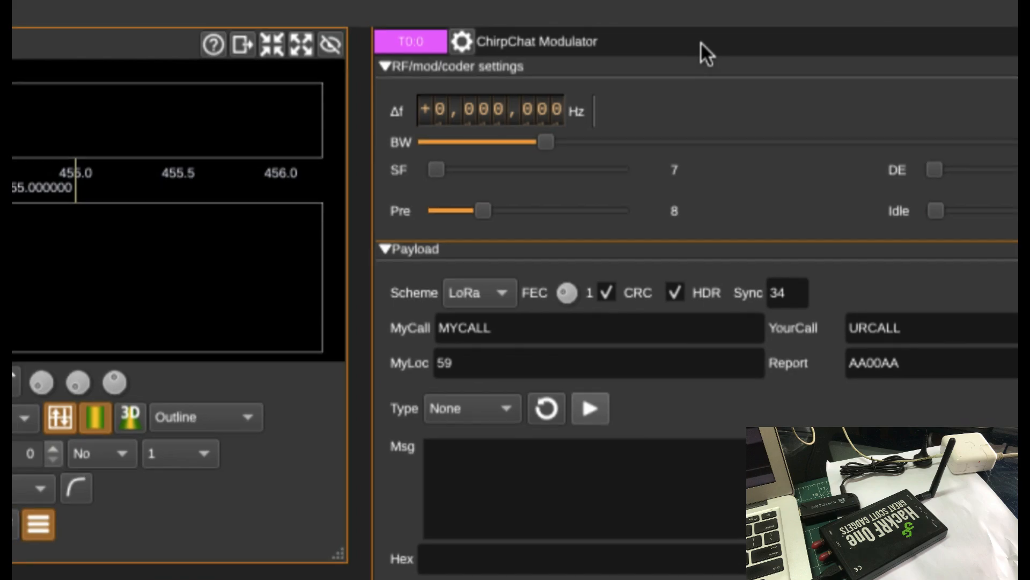
{"action": "left_click", "coordinate": [478, 293]}
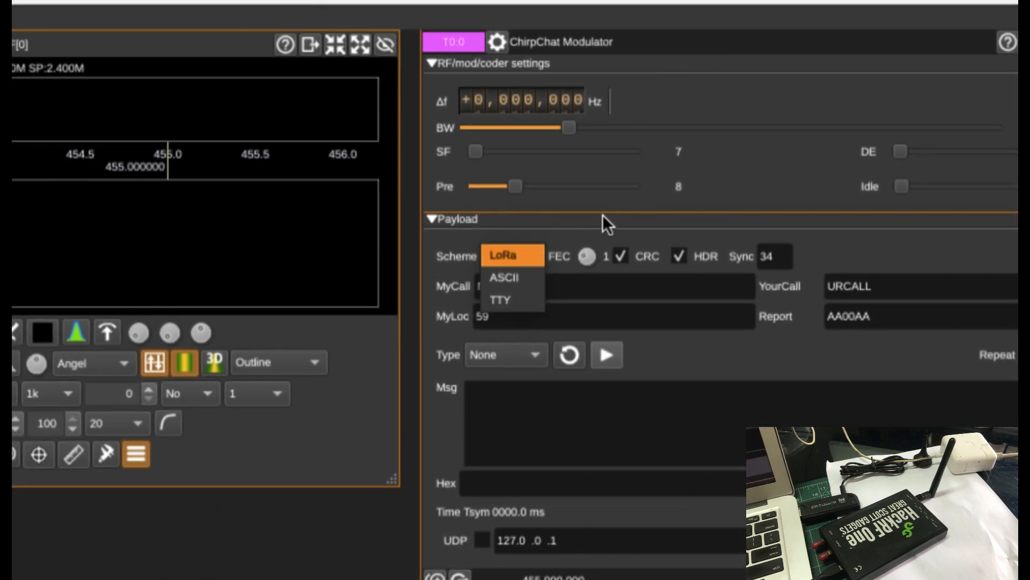
{"action": "left_click", "coordinate": [513, 256]}
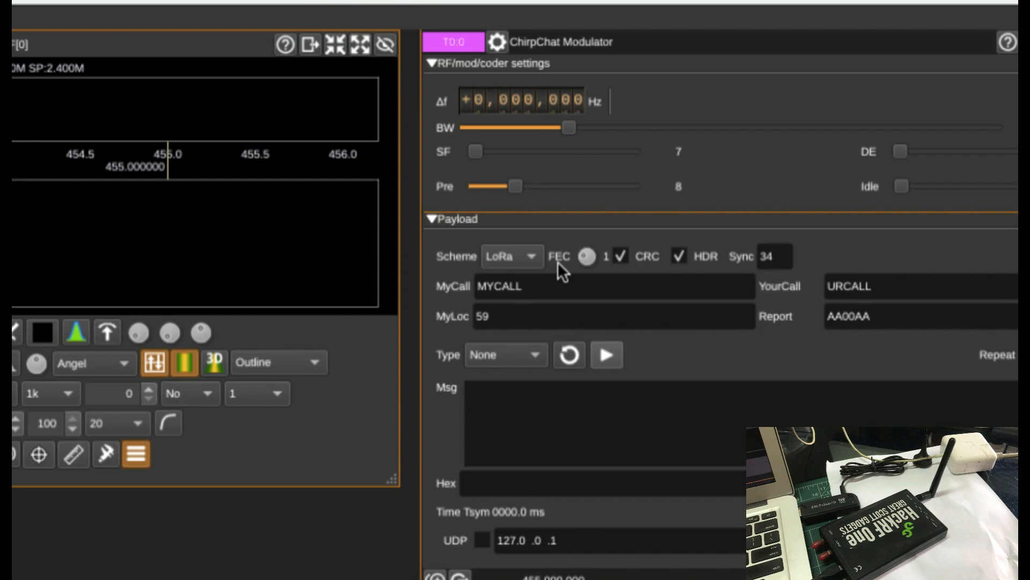
{"action": "mouse_move", "coordinate": [626, 269]}
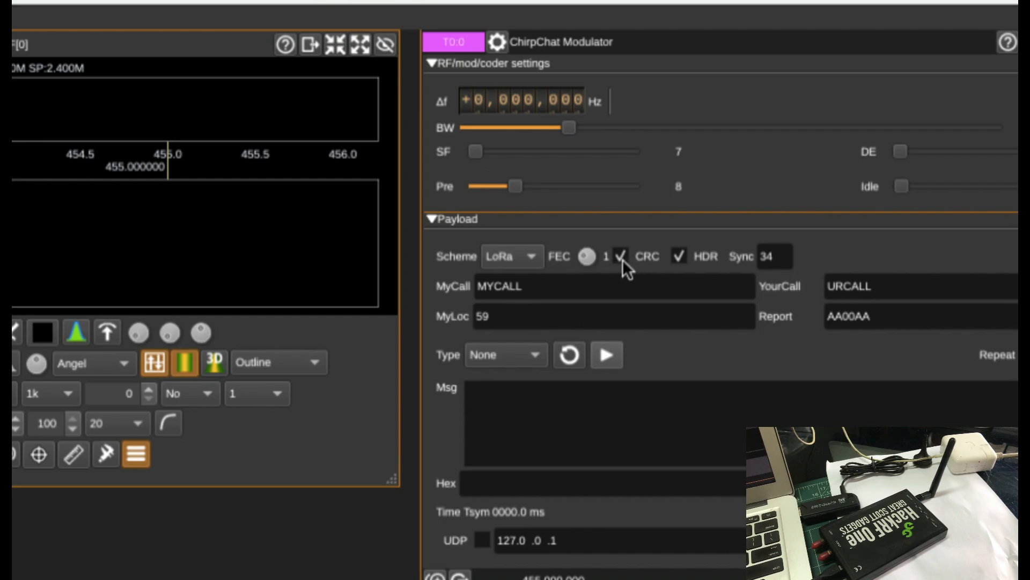
{"action": "mouse_move", "coordinate": [622, 257]}
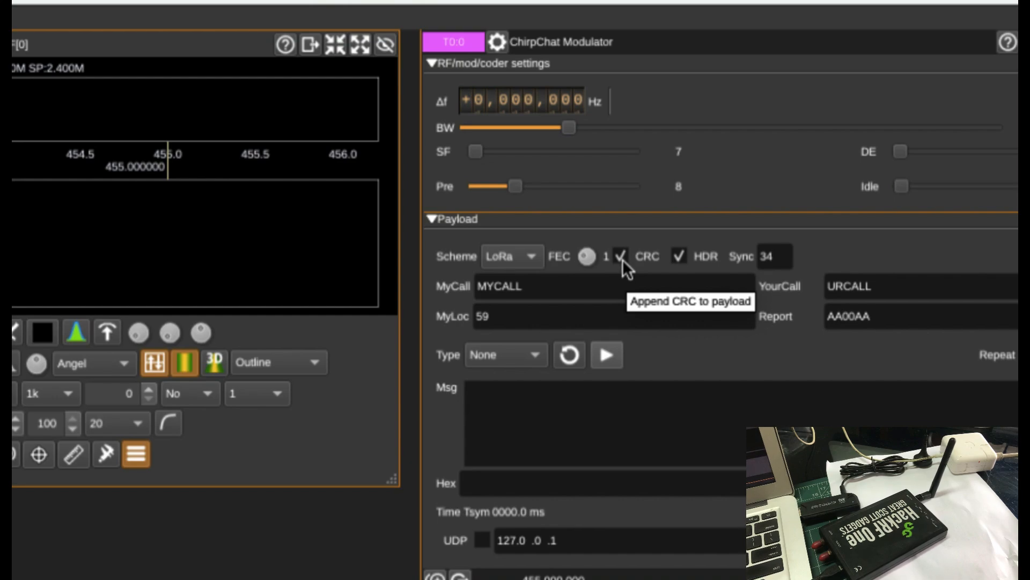
{"action": "mouse_move", "coordinate": [554, 274]}
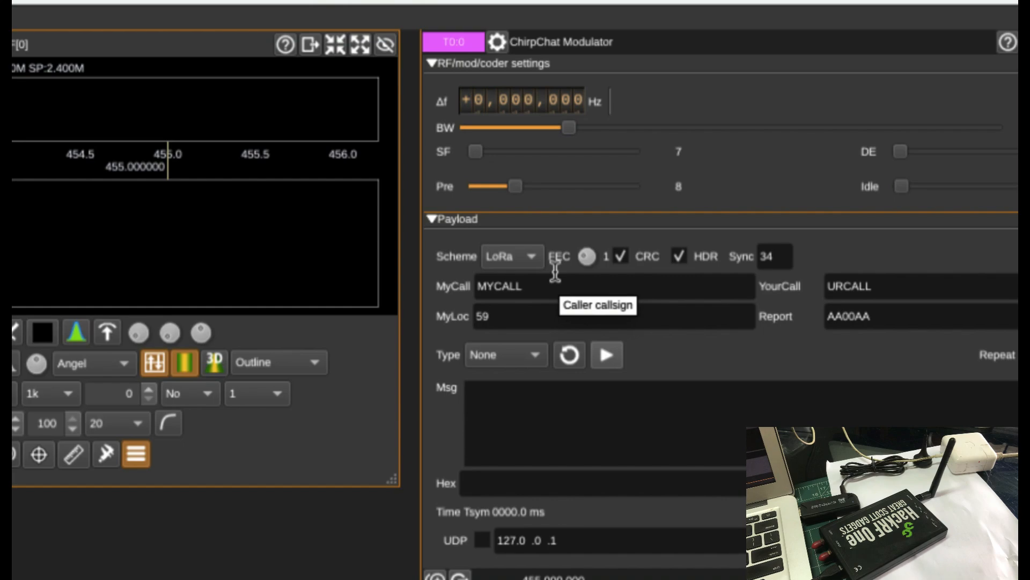
{"action": "mouse_move", "coordinate": [571, 279]}
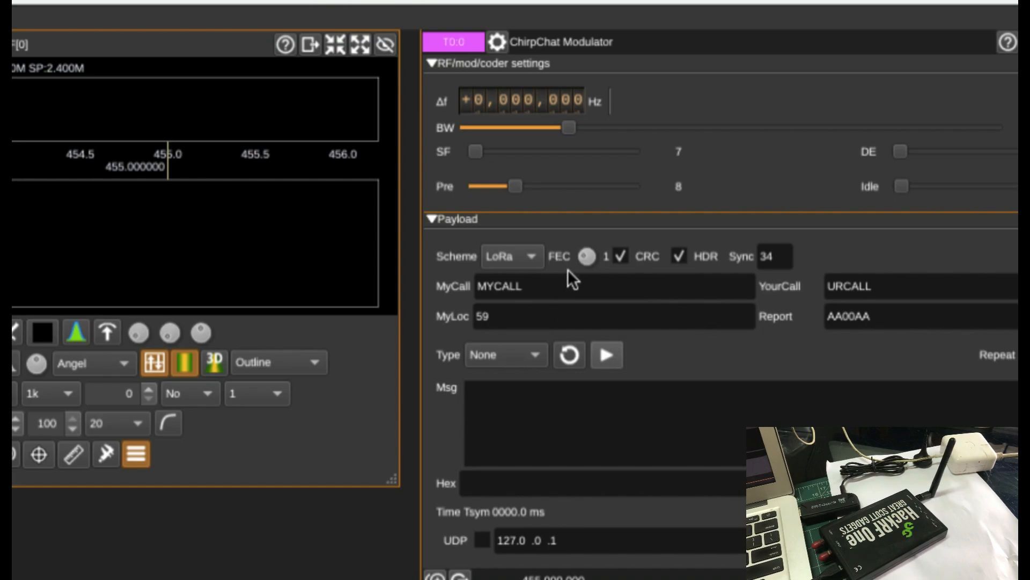
{"action": "mouse_move", "coordinate": [559, 269]}
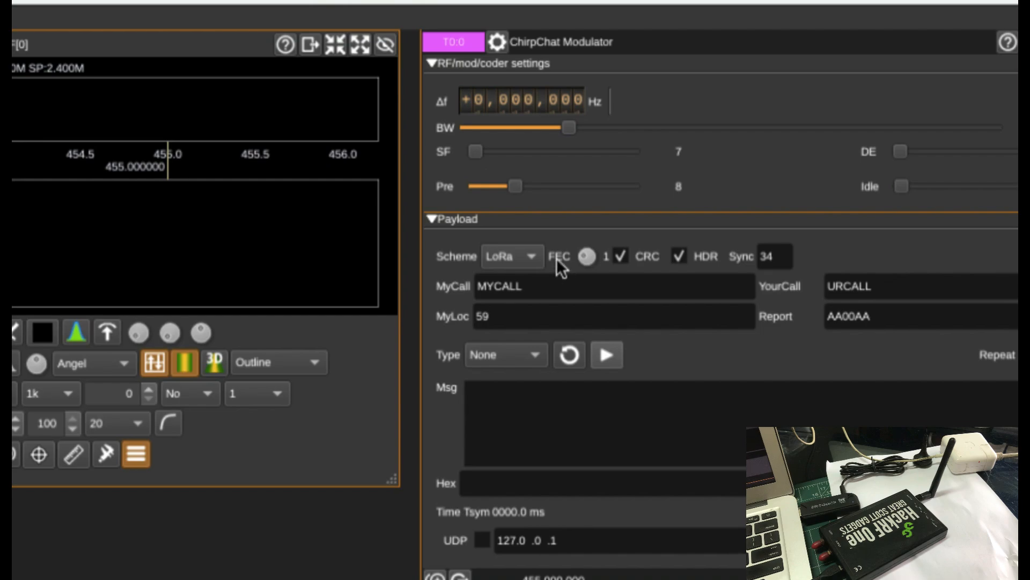
{"action": "mouse_move", "coordinate": [593, 274]}
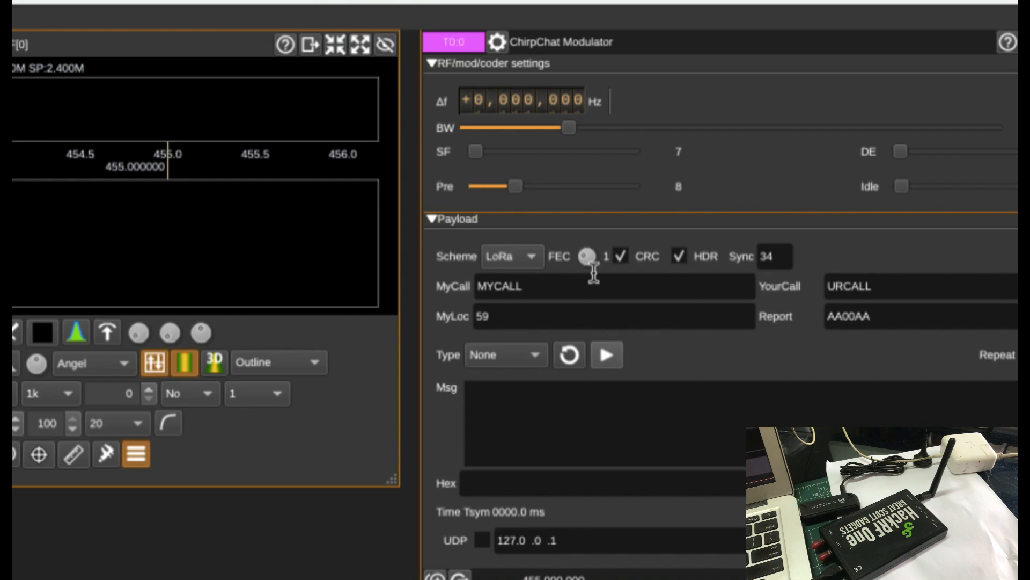
{"action": "mouse_move", "coordinate": [647, 268]}
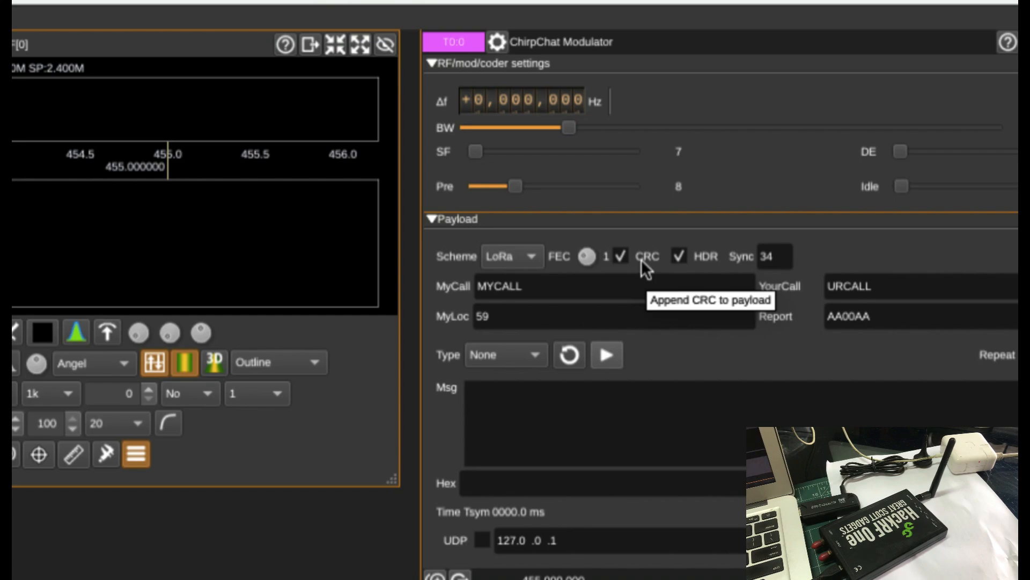
Set the ChirpChat payload type to Beacon, loading 'VVV DE %1 %2'.
{"action": "left_click", "coordinate": [506, 354]}
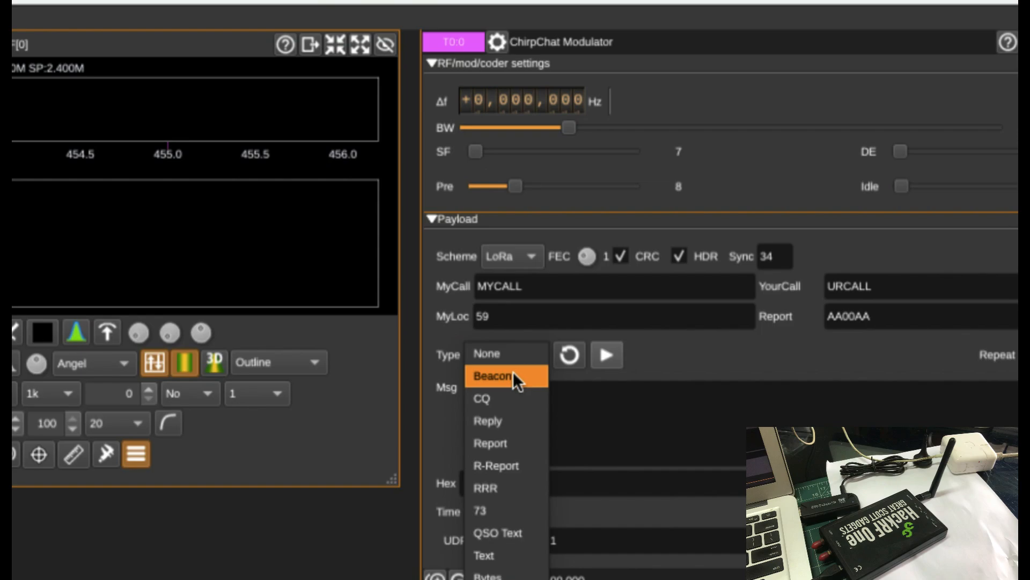
{"action": "left_click", "coordinate": [492, 375]}
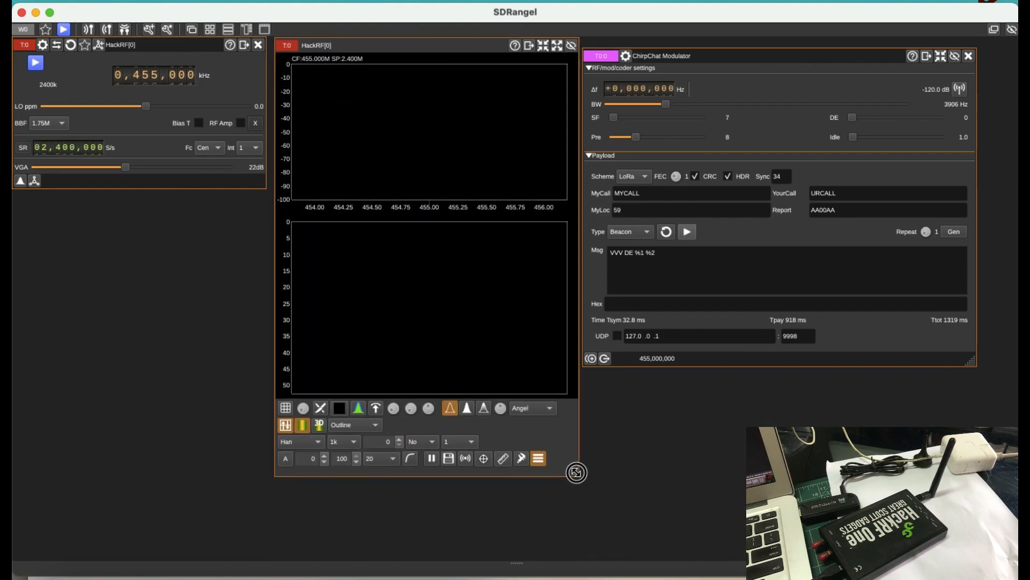
{"action": "mouse_move", "coordinate": [314, 210]}
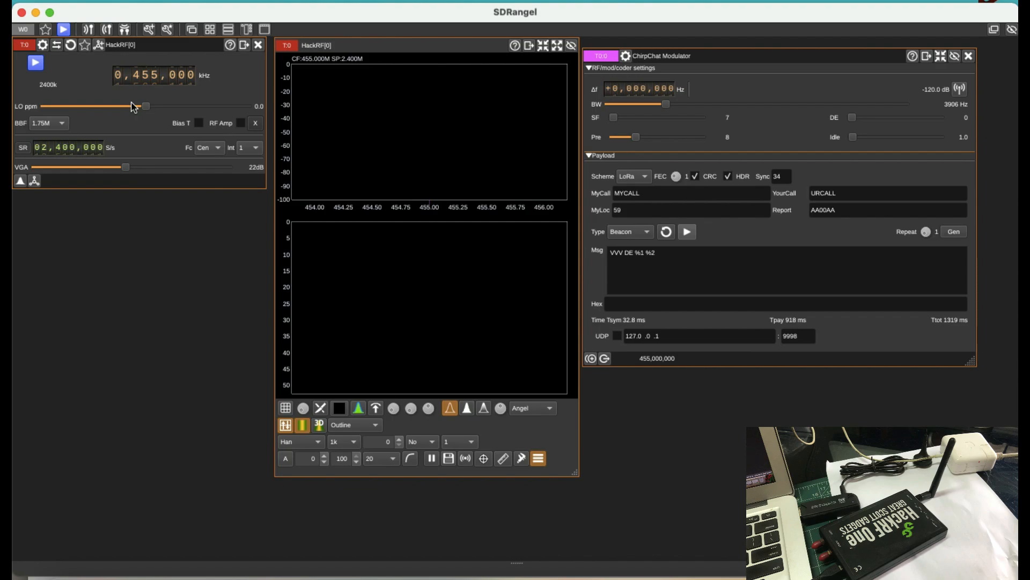
{"action": "mouse_move", "coordinate": [959, 88]}
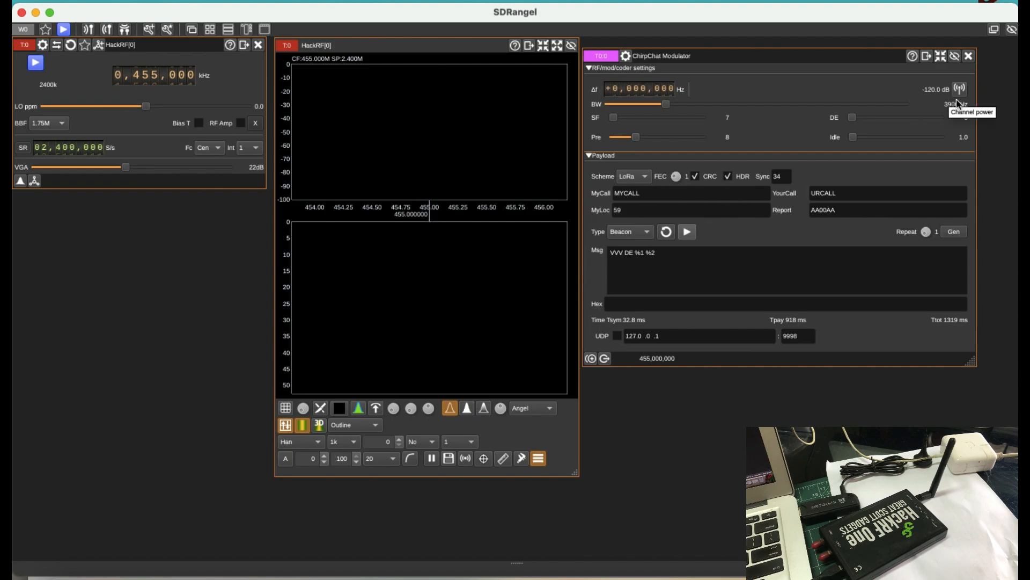
Raise the ChirpChat beacon repeat count to 15.
{"action": "left_click", "coordinate": [945, 56]}
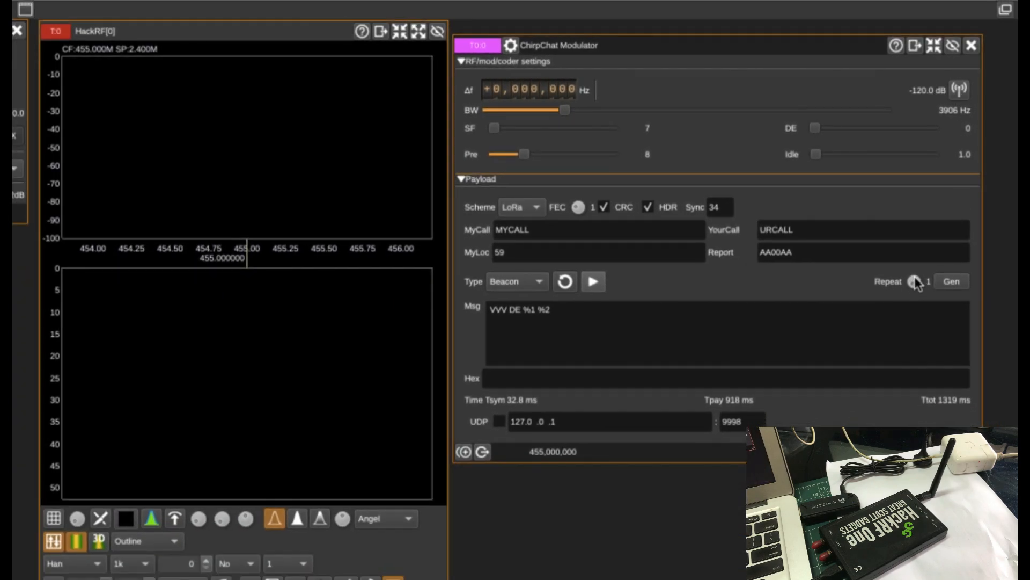
{"action": "left_click", "coordinate": [913, 281]}
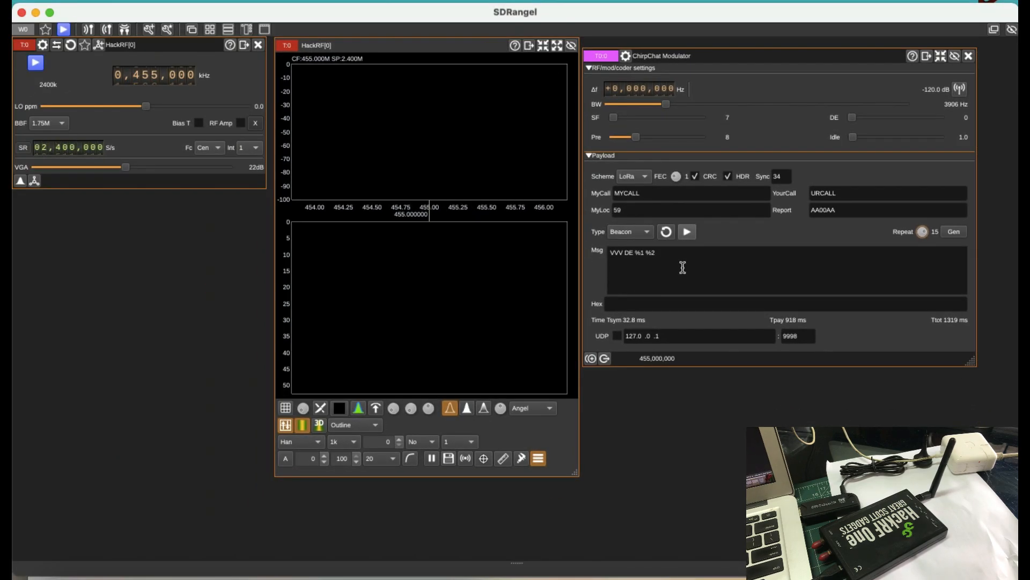
{"action": "mouse_move", "coordinate": [45, 97]}
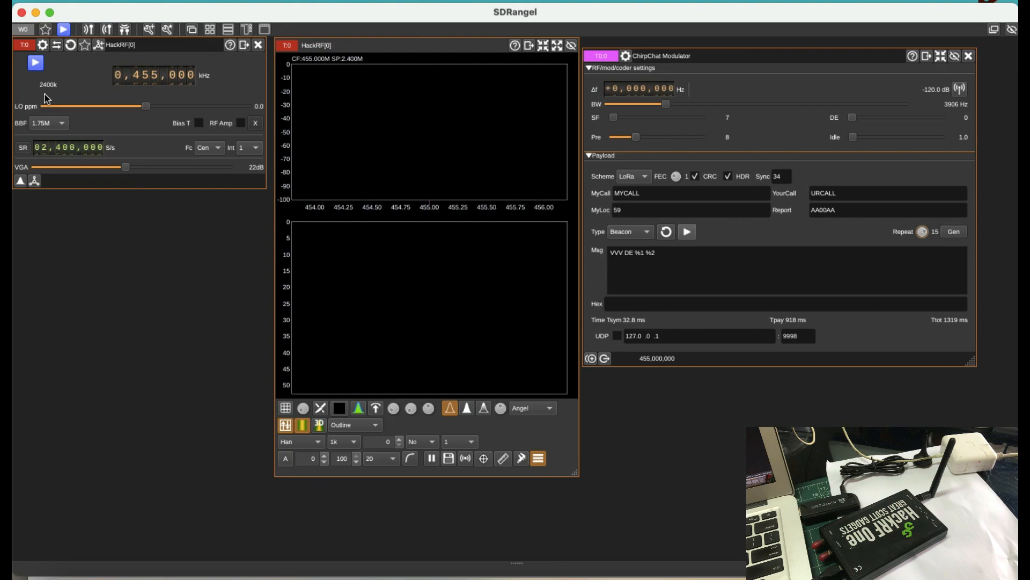
Start the HackRF transmitting the beacon and lower the spectrum reference level.
{"action": "left_click", "coordinate": [35, 63]}
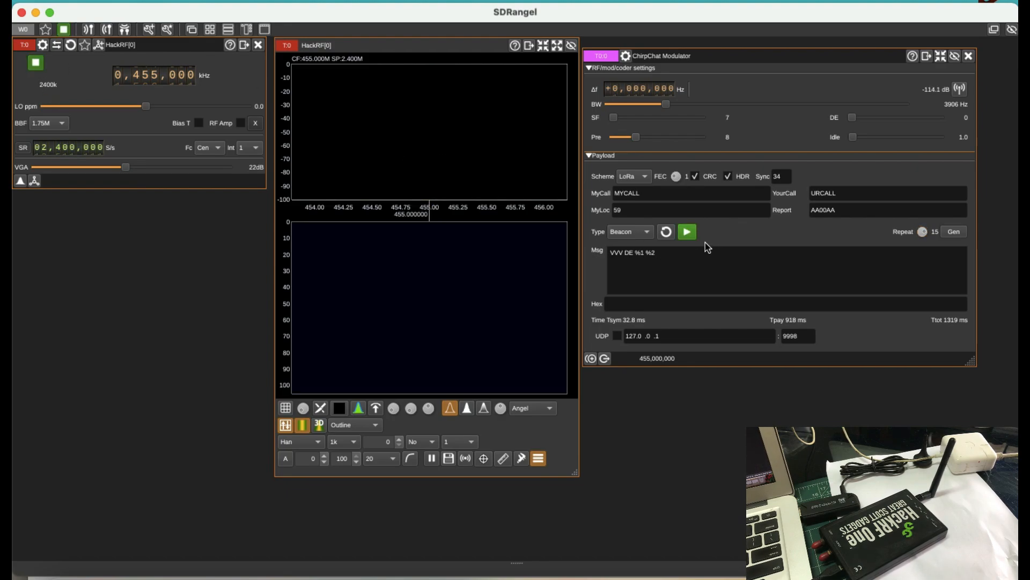
{"action": "mouse_move", "coordinate": [433, 495]}
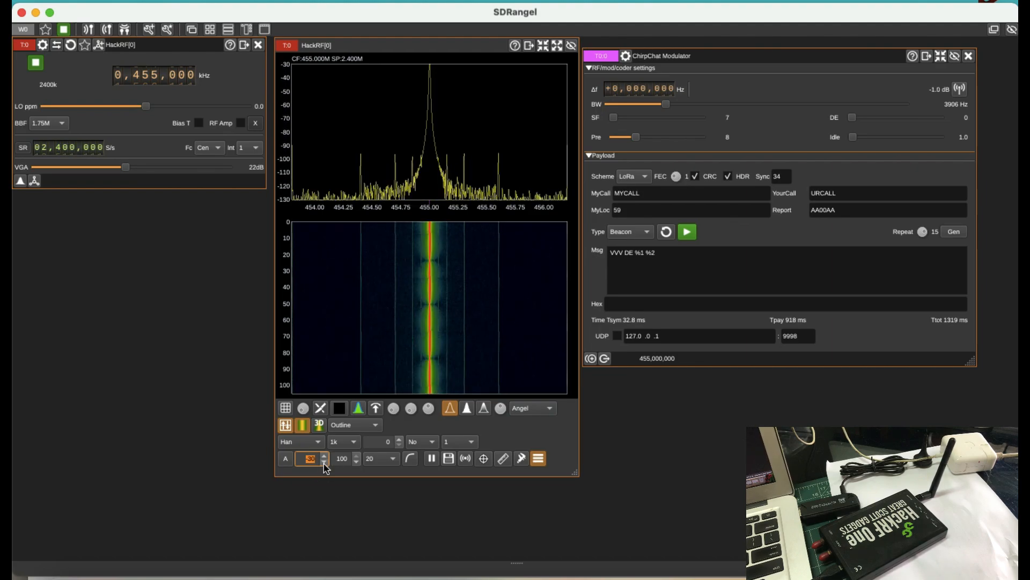
{"action": "left_click", "coordinate": [322, 455]}
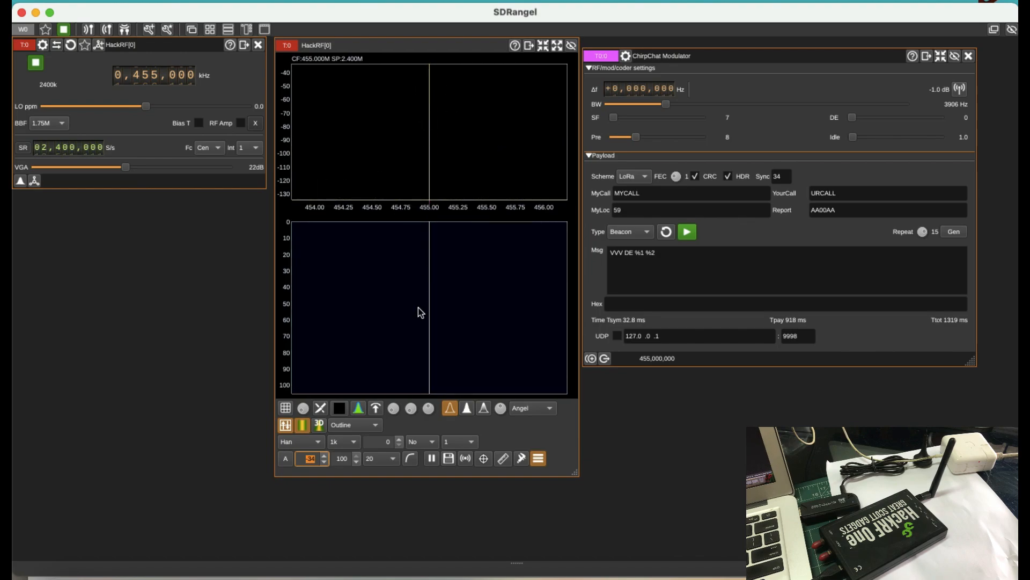
{"action": "mouse_move", "coordinate": [420, 156]}
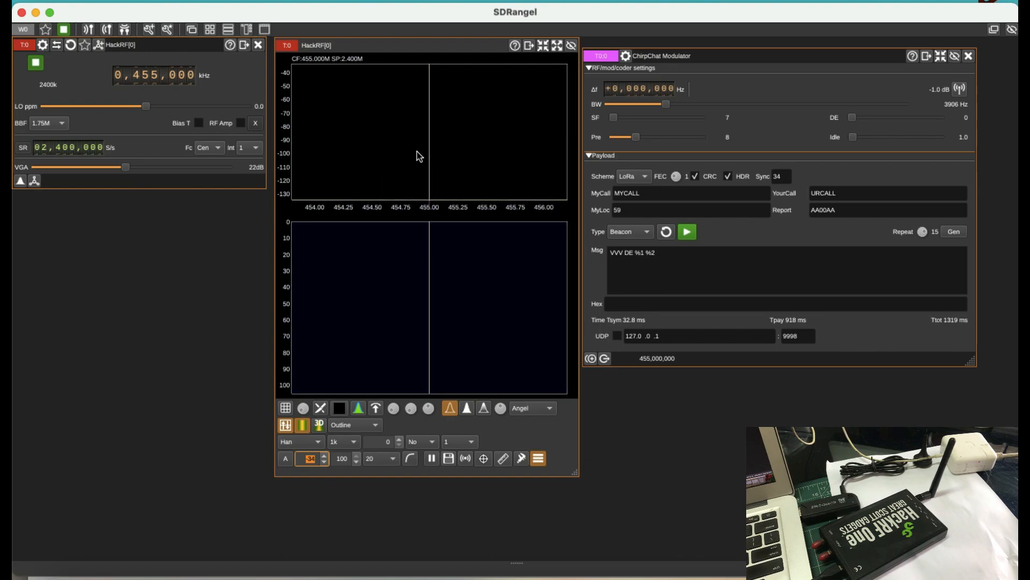
{"action": "left_click", "coordinate": [686, 231]}
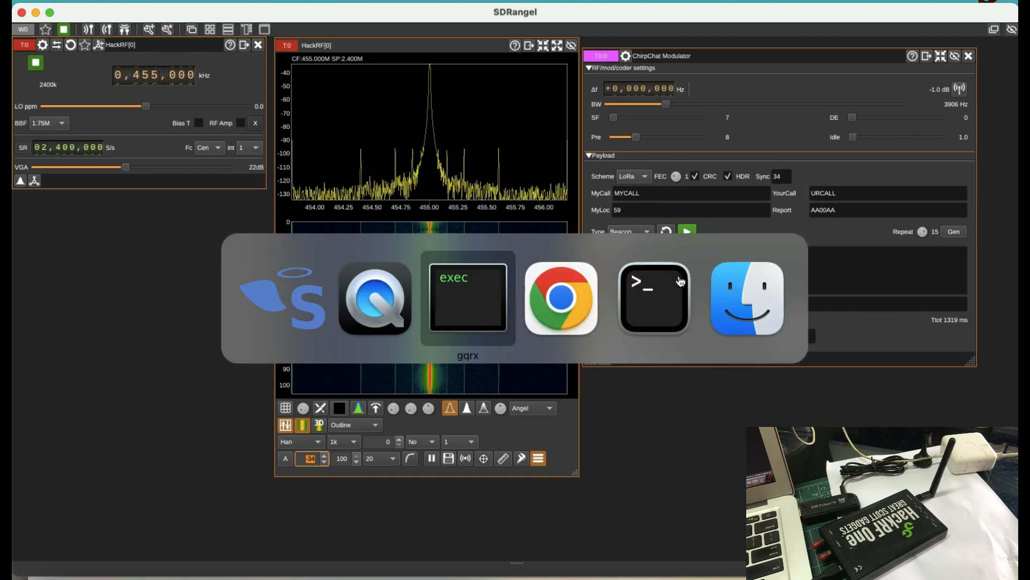
Set the HackRF sink's VGA gain slider to 45 dB.
{"action": "left_click", "coordinate": [469, 299]}
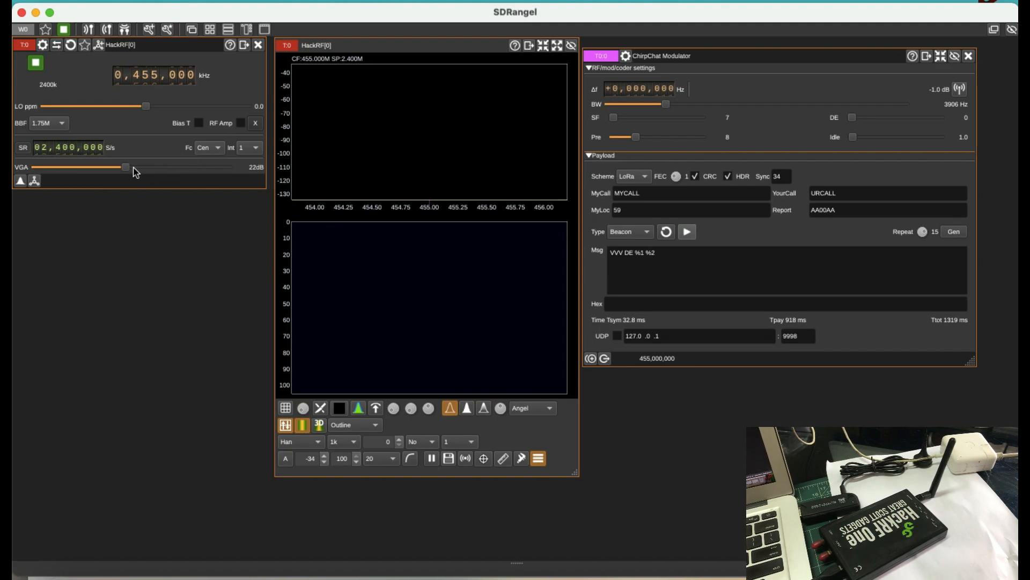
{"action": "left_click_drag", "start_coordinate": [123, 167], "coordinate": [217, 168]}
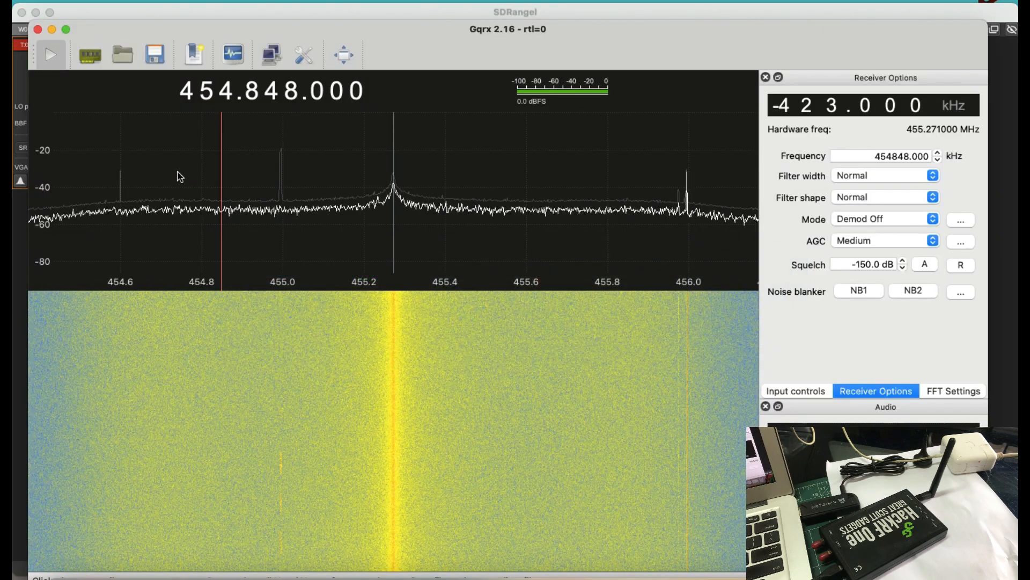
{"action": "mouse_move", "coordinate": [279, 239]}
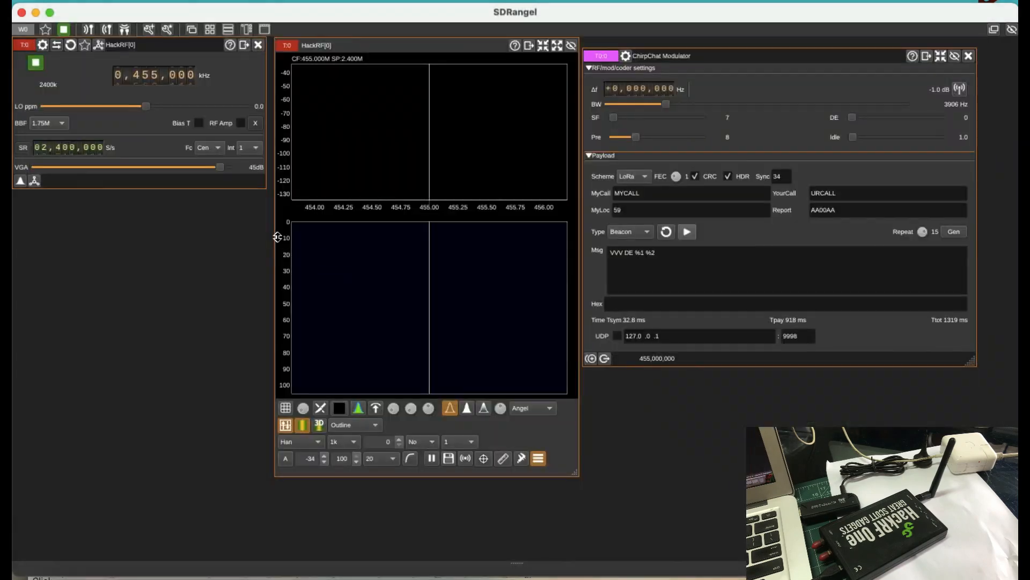
Bring Gqrx forward to view the beacon bursts near 455.0 MHz.
{"action": "left_click", "coordinate": [687, 231]}
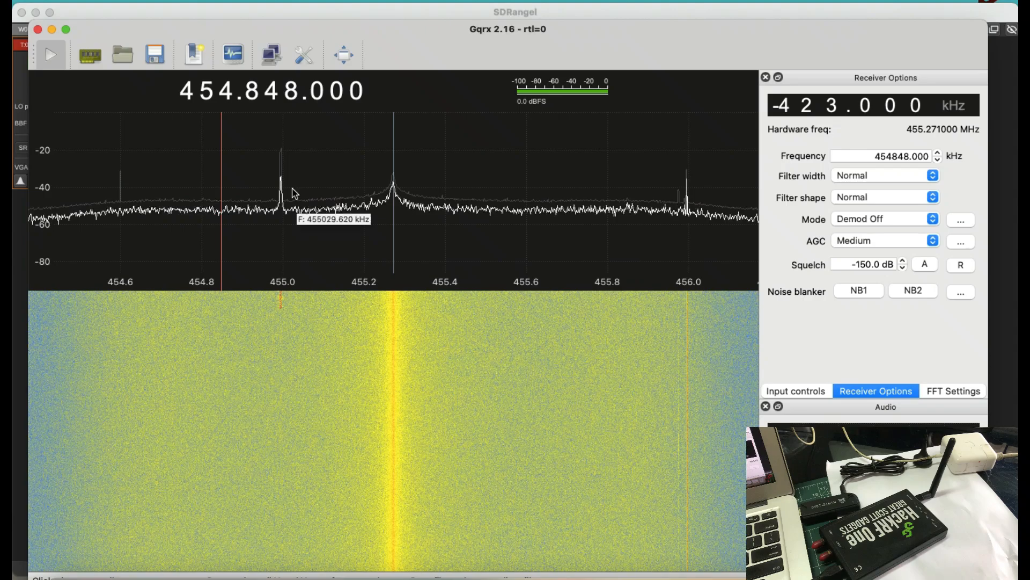
{"action": "mouse_move", "coordinate": [283, 219]}
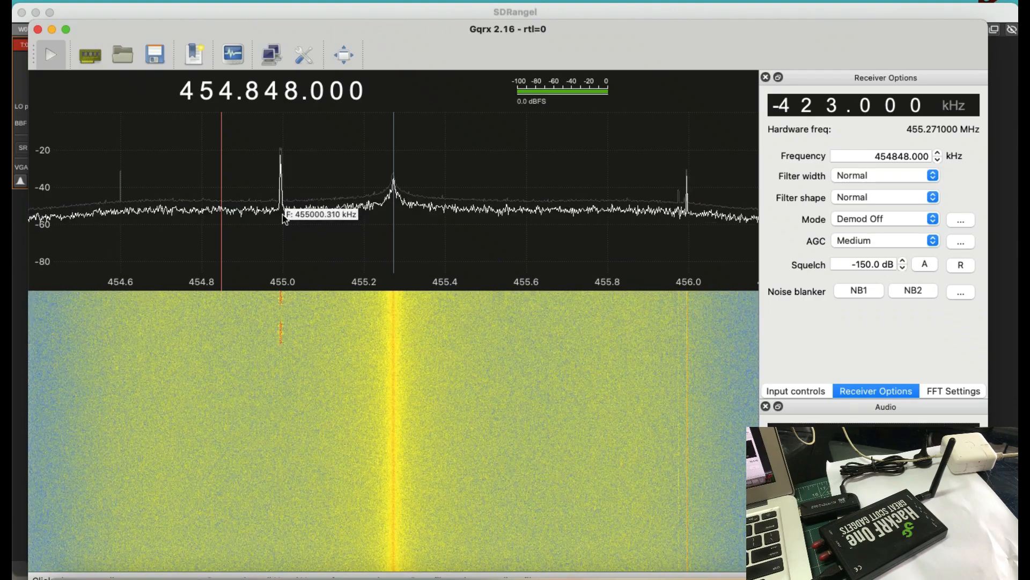
{"action": "mouse_move", "coordinate": [287, 335]}
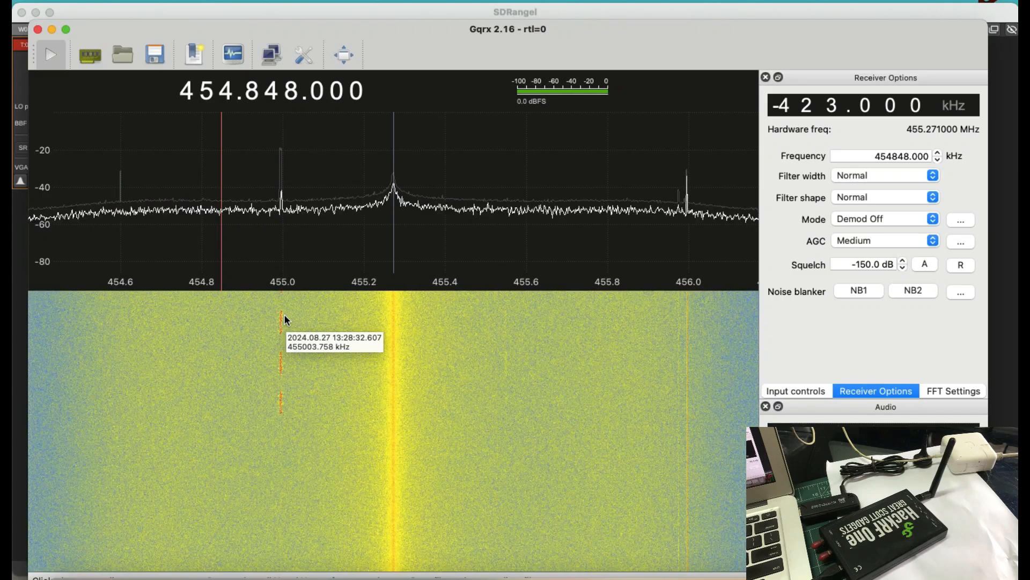
{"action": "mouse_move", "coordinate": [281, 355]}
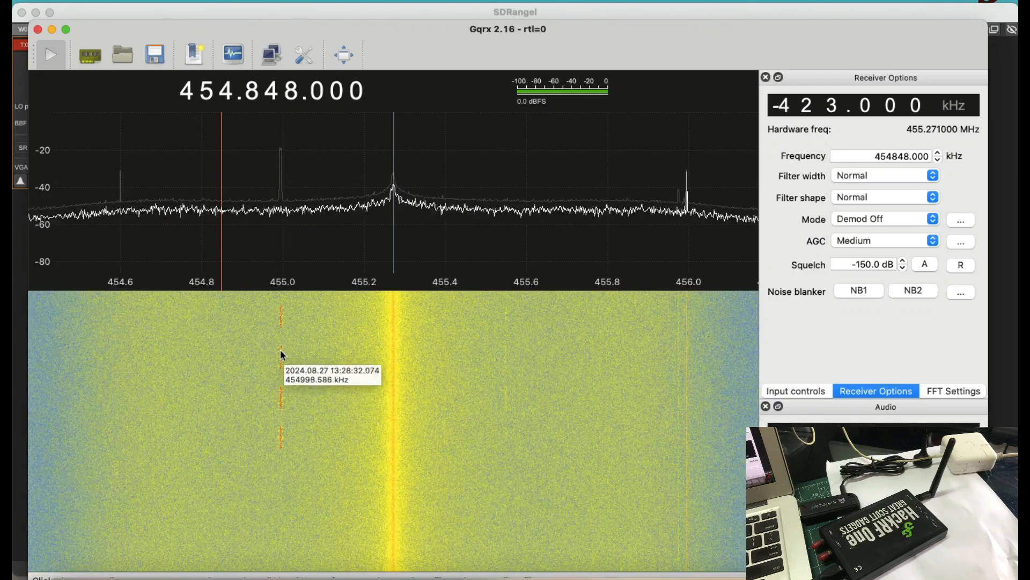
{"action": "mouse_move", "coordinate": [296, 182]}
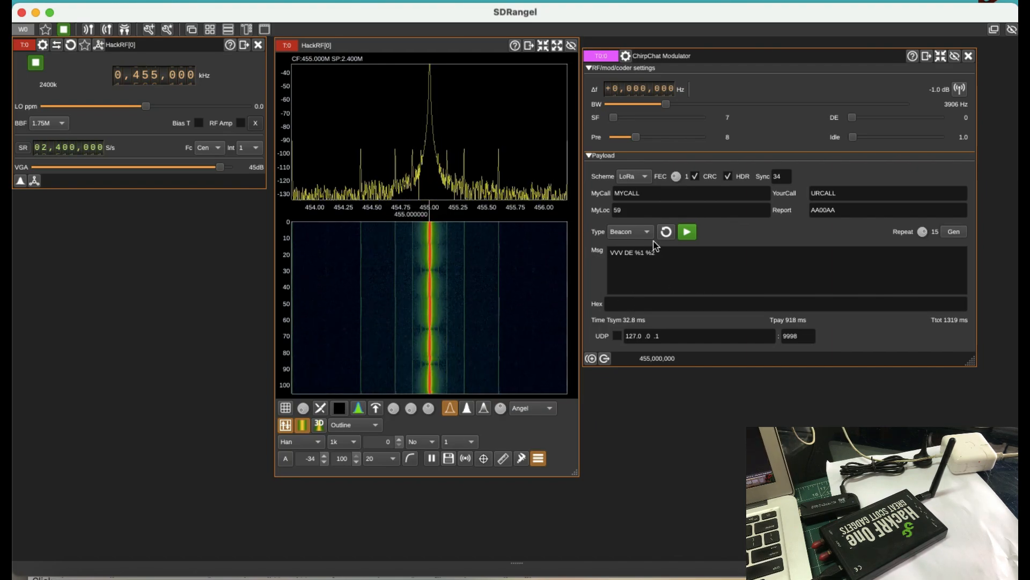
{"action": "mouse_move", "coordinate": [649, 237]}
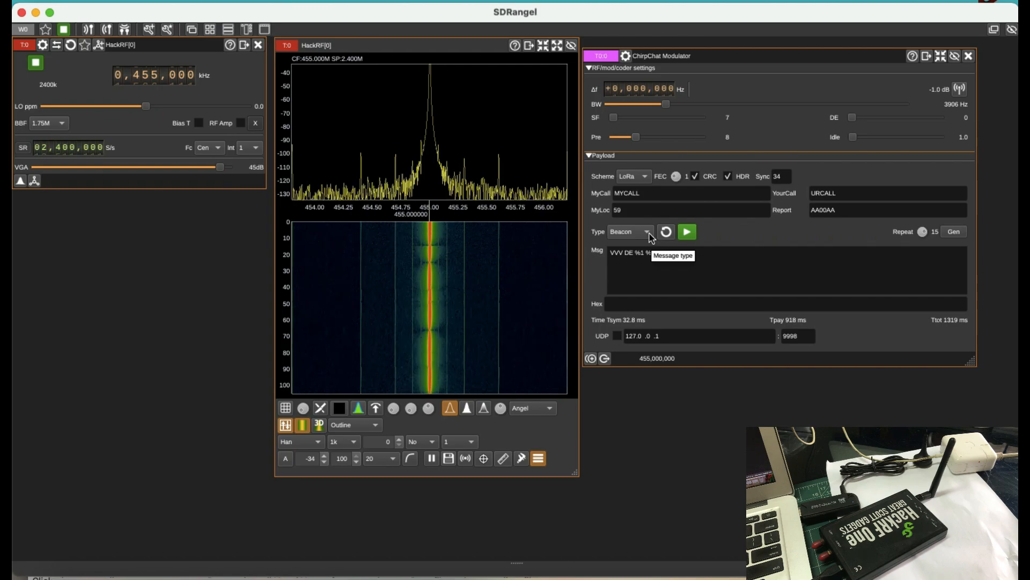
Switch the ChirpChat payload type to Text for the 'Hello LoRa' message.
{"action": "left_click", "coordinate": [631, 231]}
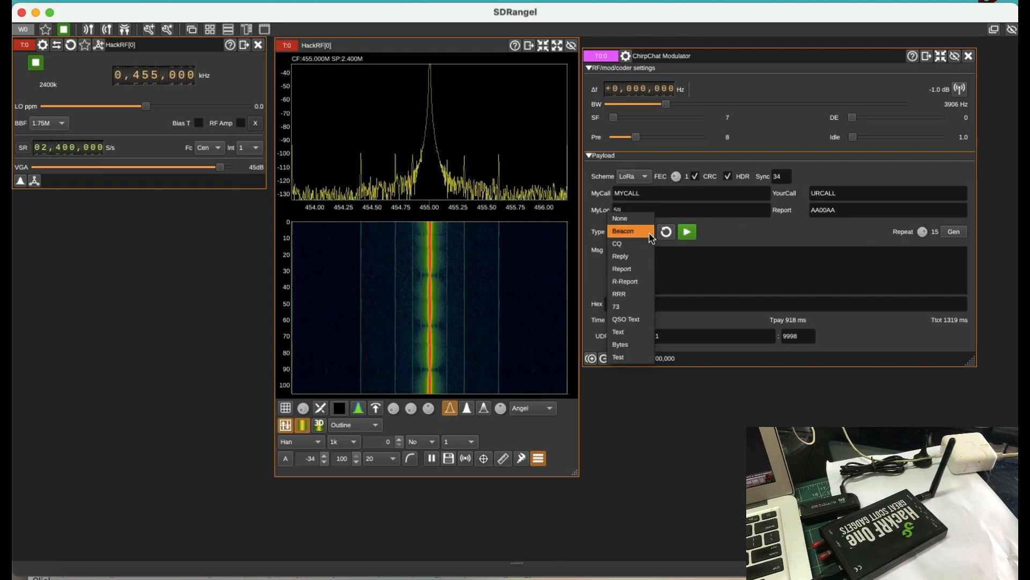
{"action": "mouse_move", "coordinate": [633, 269]}
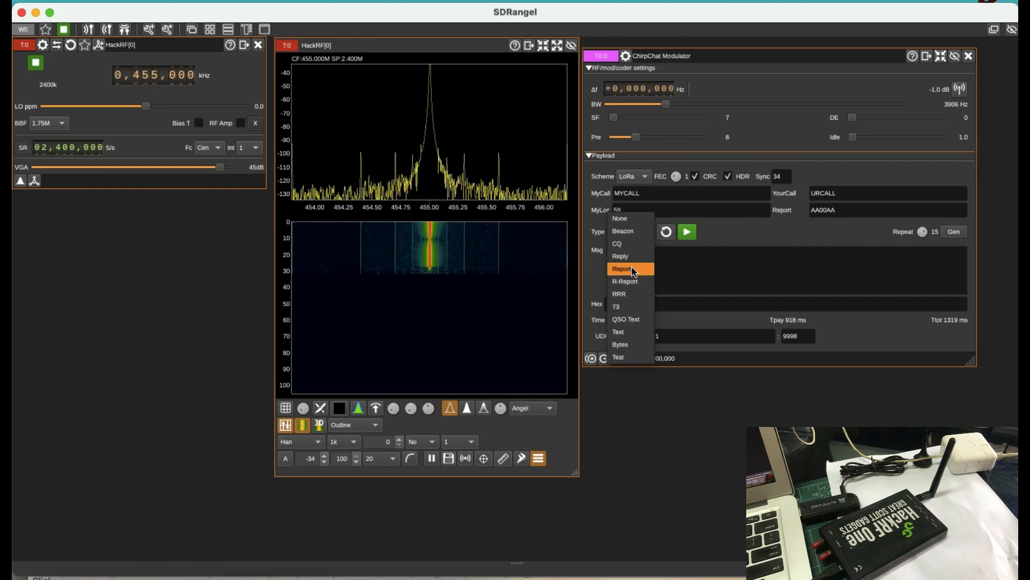
{"action": "mouse_move", "coordinate": [637, 290]}
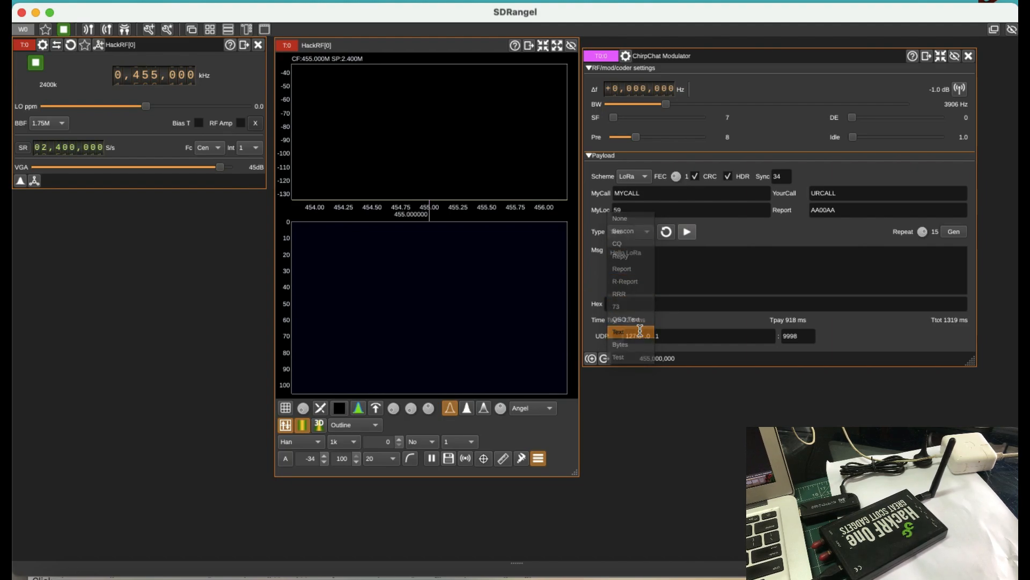
{"action": "left_click", "coordinate": [617, 331]}
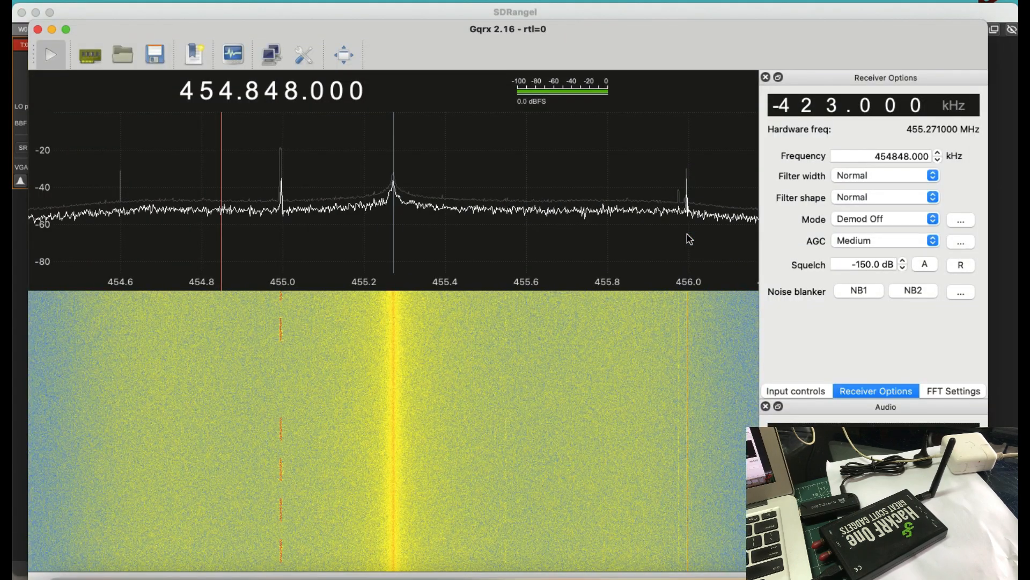
{"action": "mouse_move", "coordinate": [292, 214]}
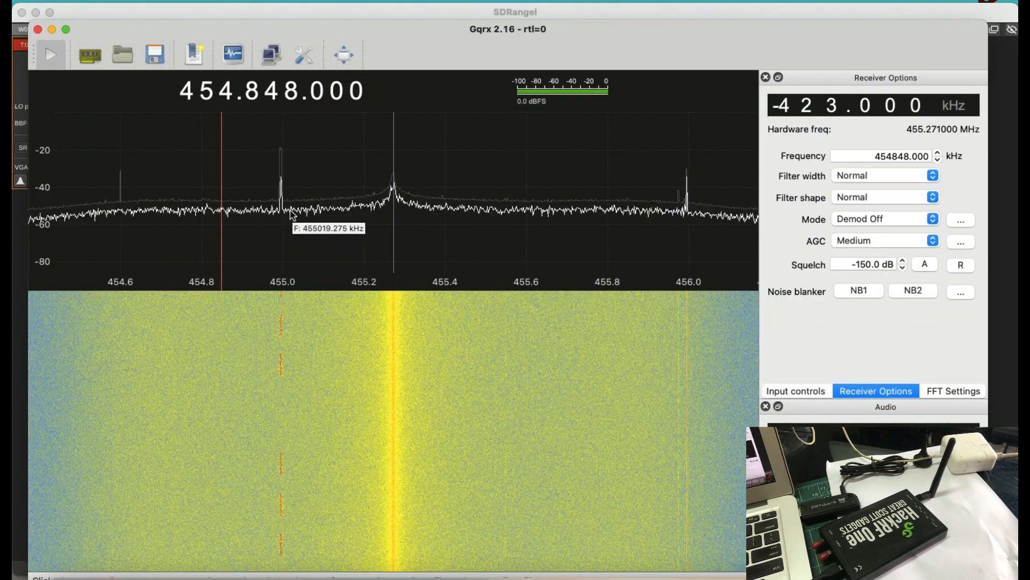
{"action": "mouse_move", "coordinate": [289, 230]}
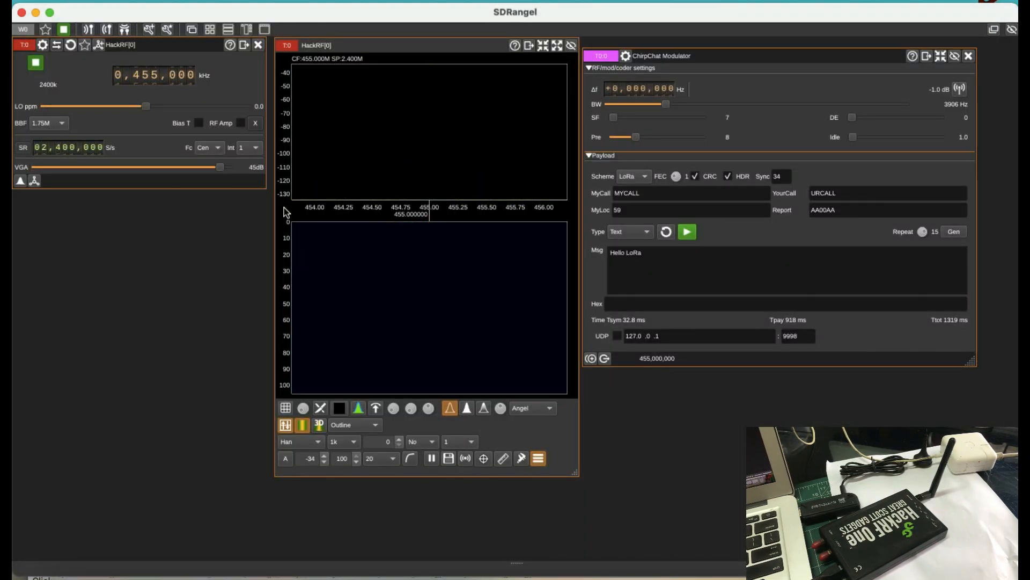
Return to SDRangel after checking the 455.0 MHz bursts in Gqrx.
{"action": "left_click", "coordinate": [687, 231]}
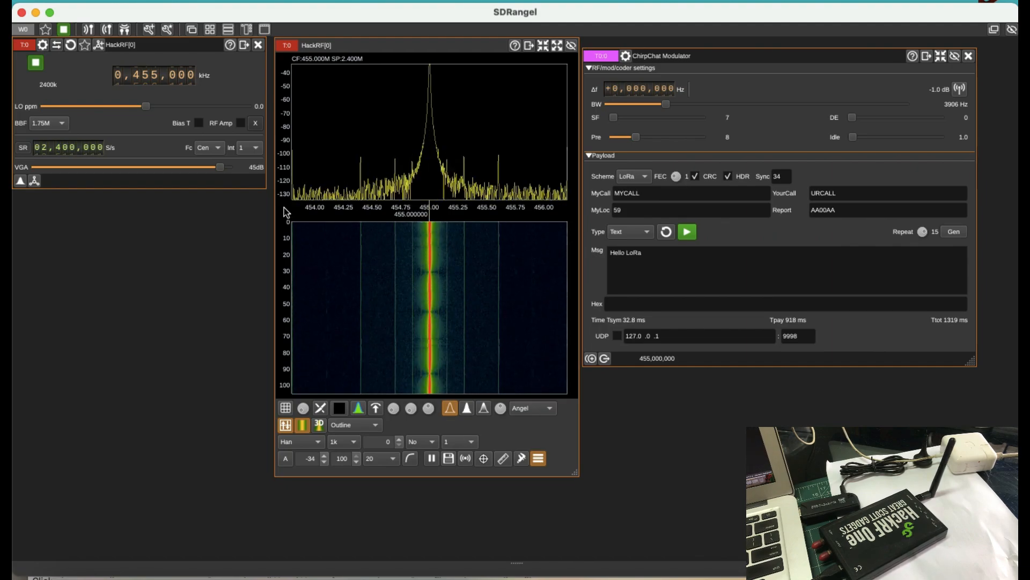